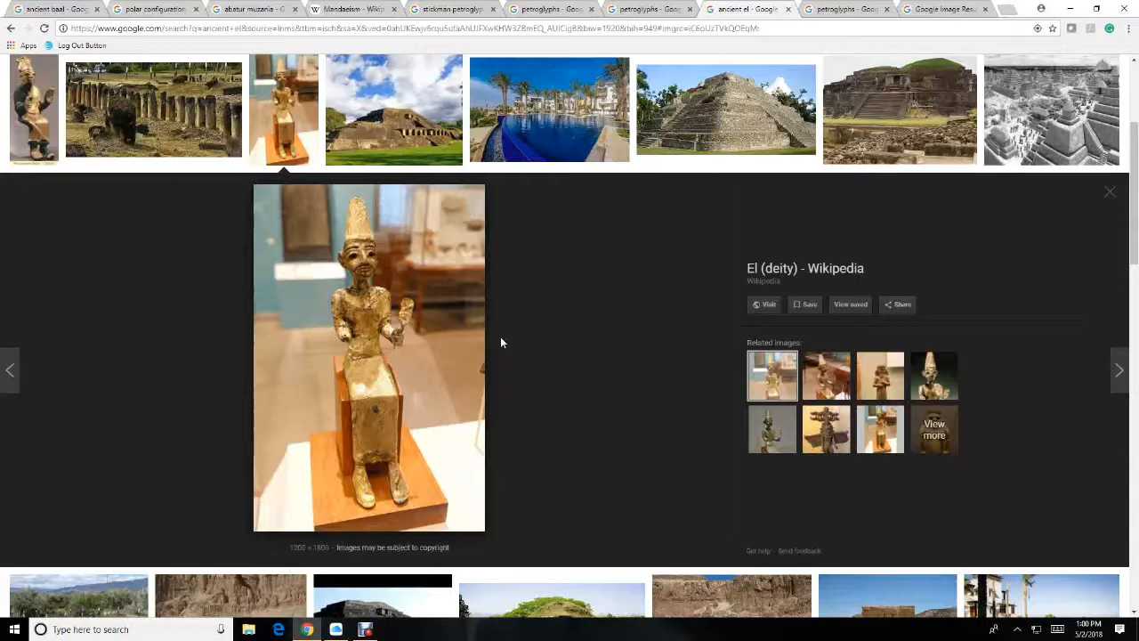
mouse_move(505, 303)
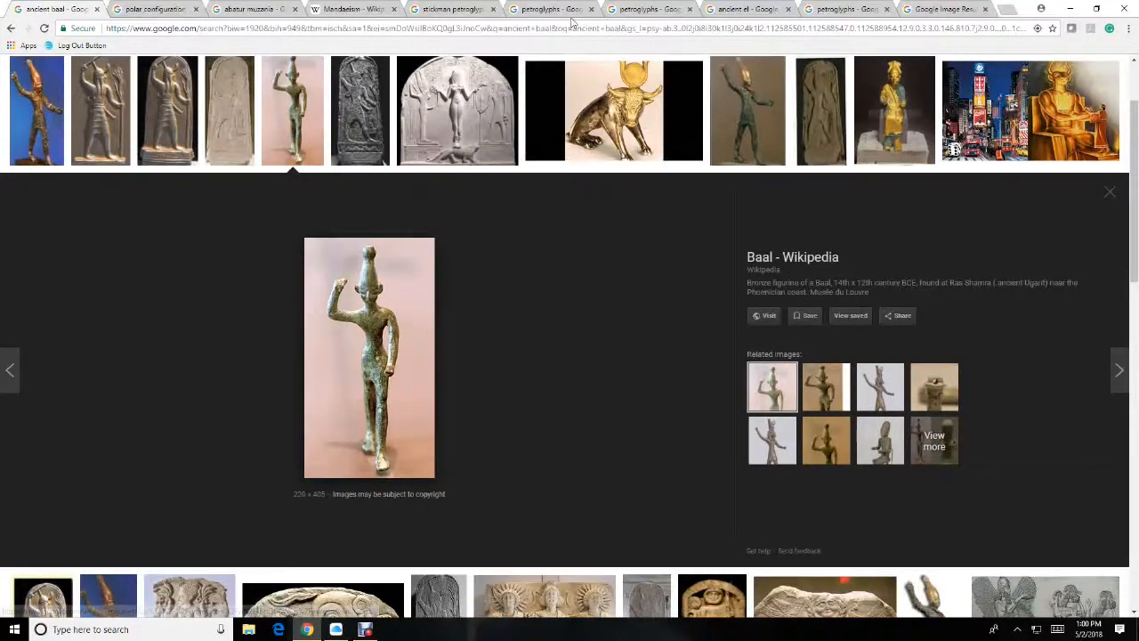
Switch to the petroglyphs results tab previewing the Canadian rock carving attributed to Scandinavians
left_click(645, 9)
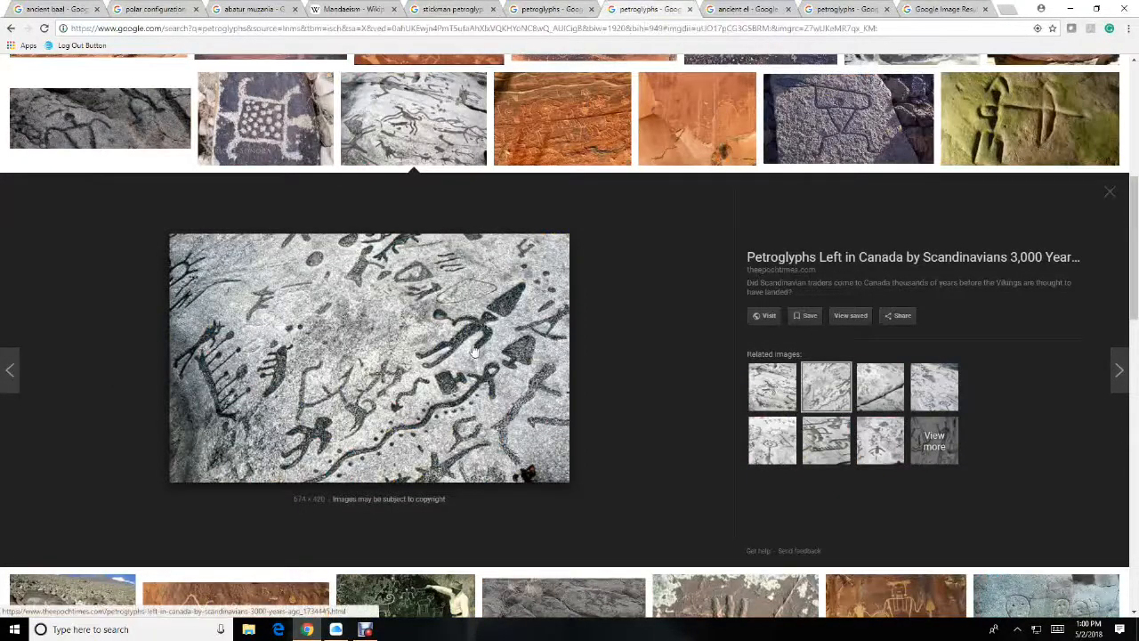
mouse_move(425, 346)
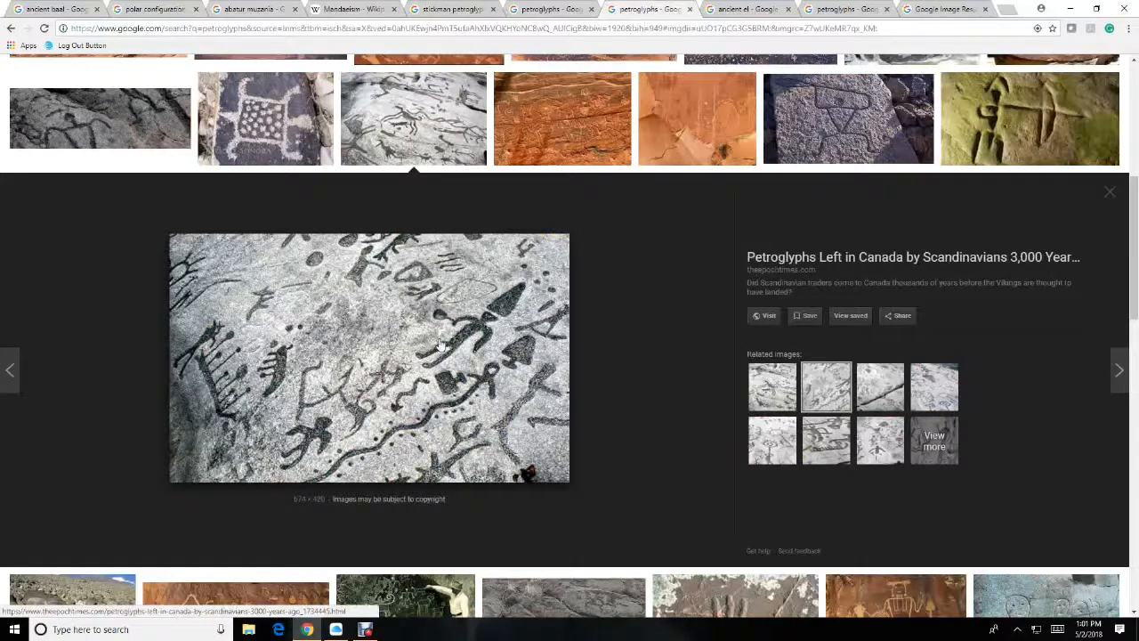
mouse_move(525, 294)
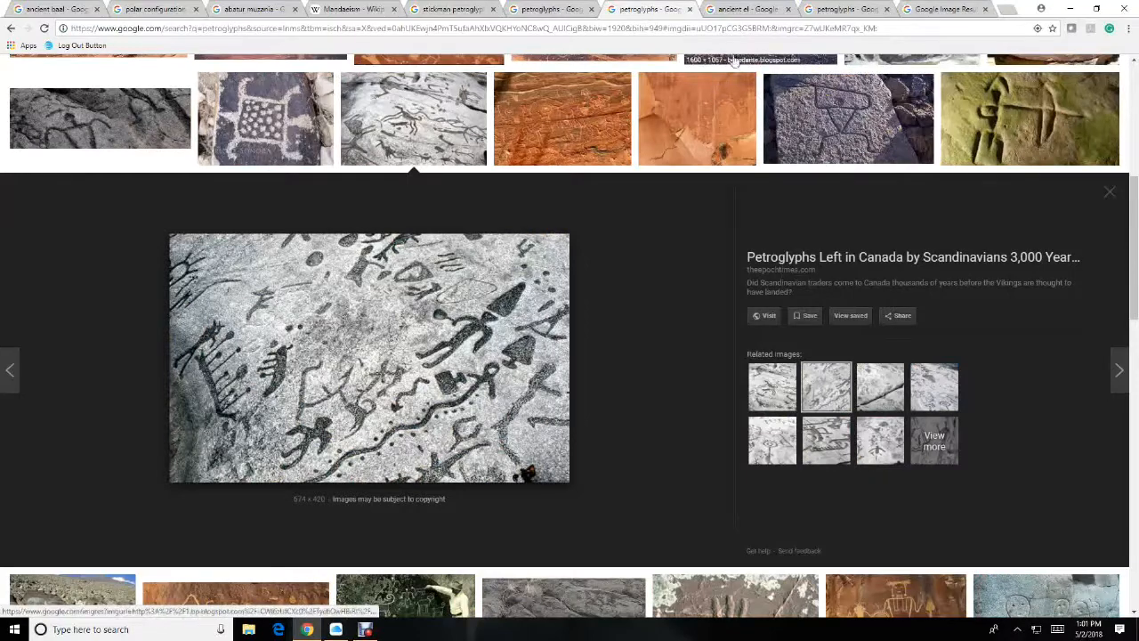
Skim the Mandaeism article's contents and Etymology, then move to the abatur muzania image results
left_click(353, 9)
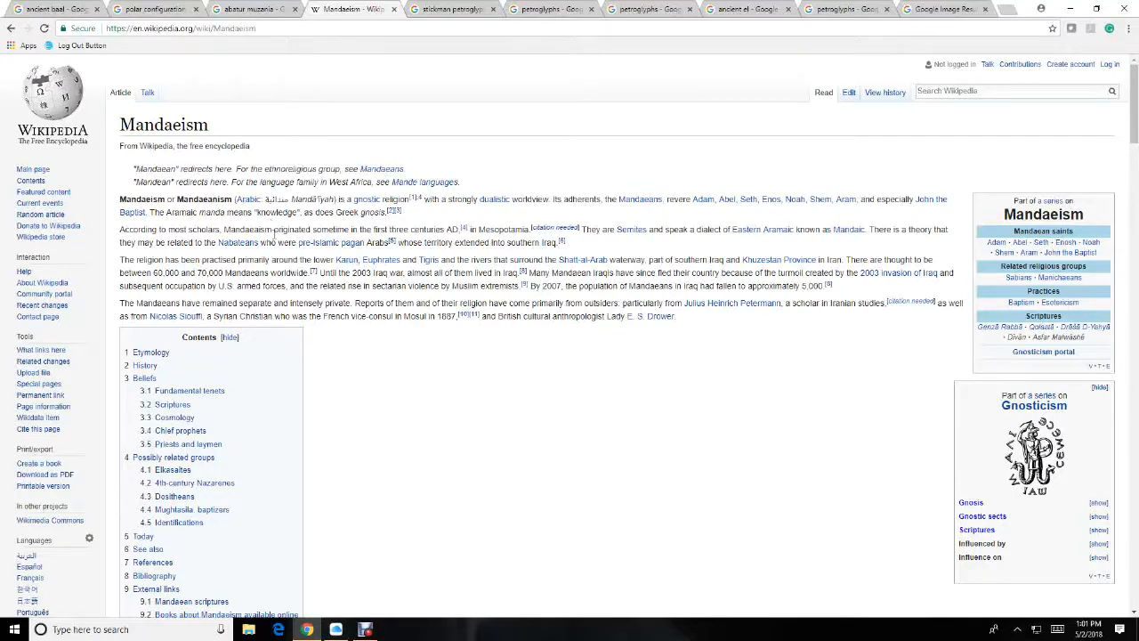
scroll("down", 3)
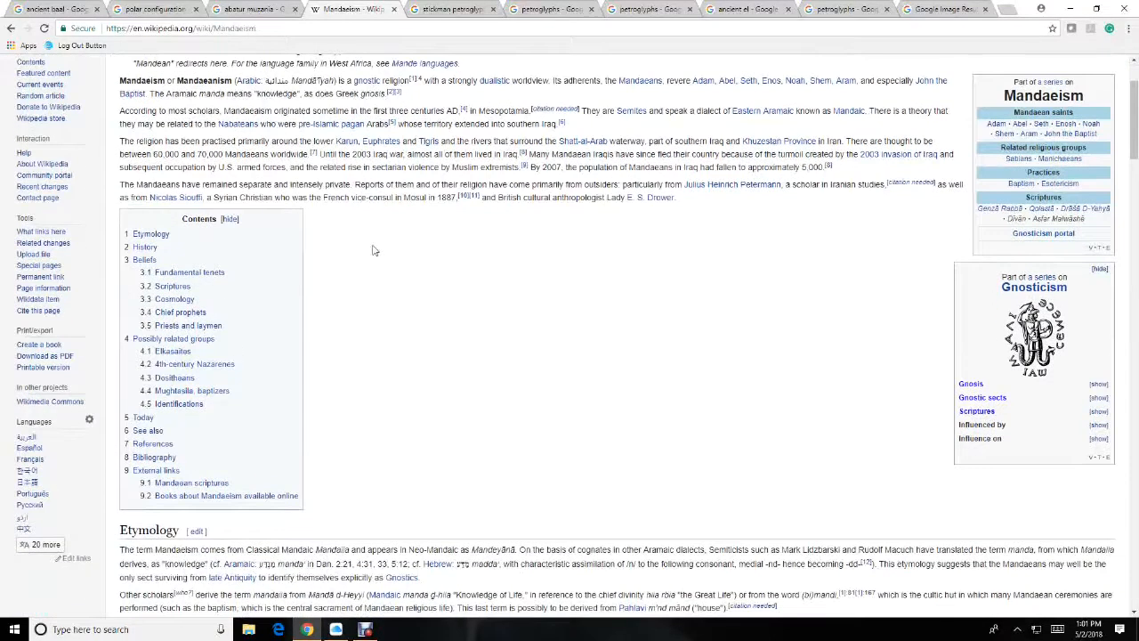
scroll("down", 3)
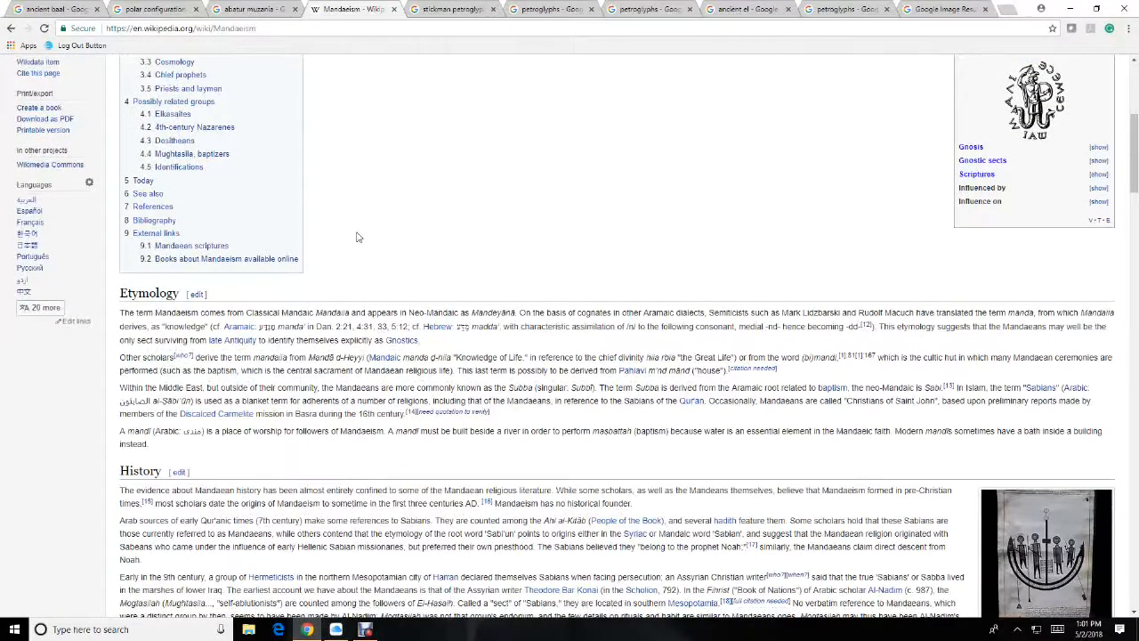
scroll("up", 3)
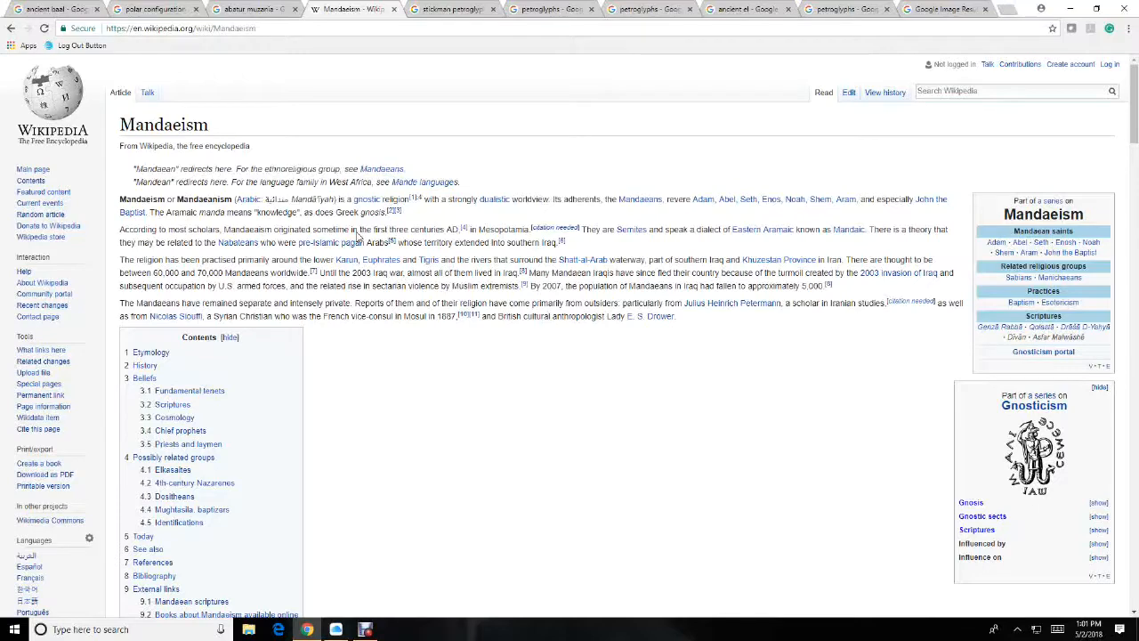
mouse_move(376, 241)
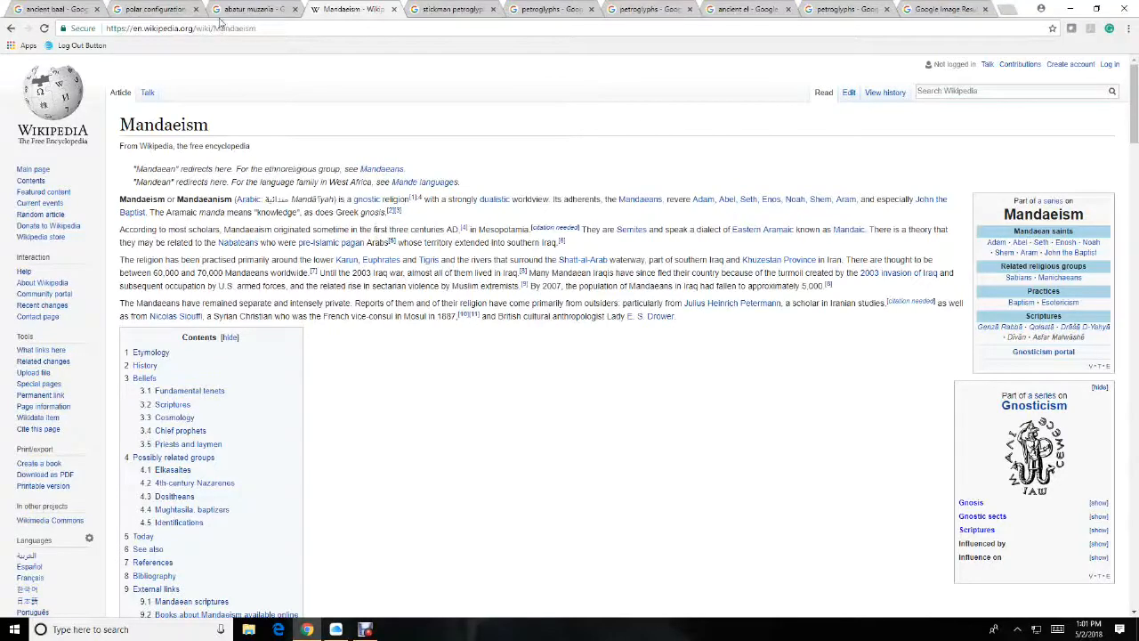
left_click(256, 9)
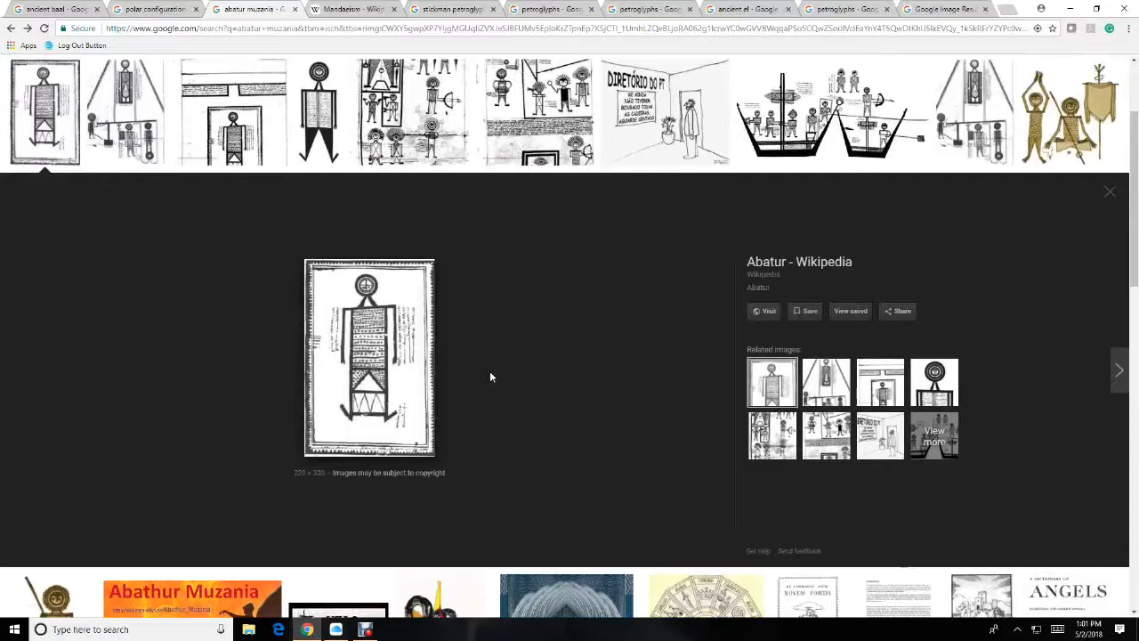
mouse_move(576, 138)
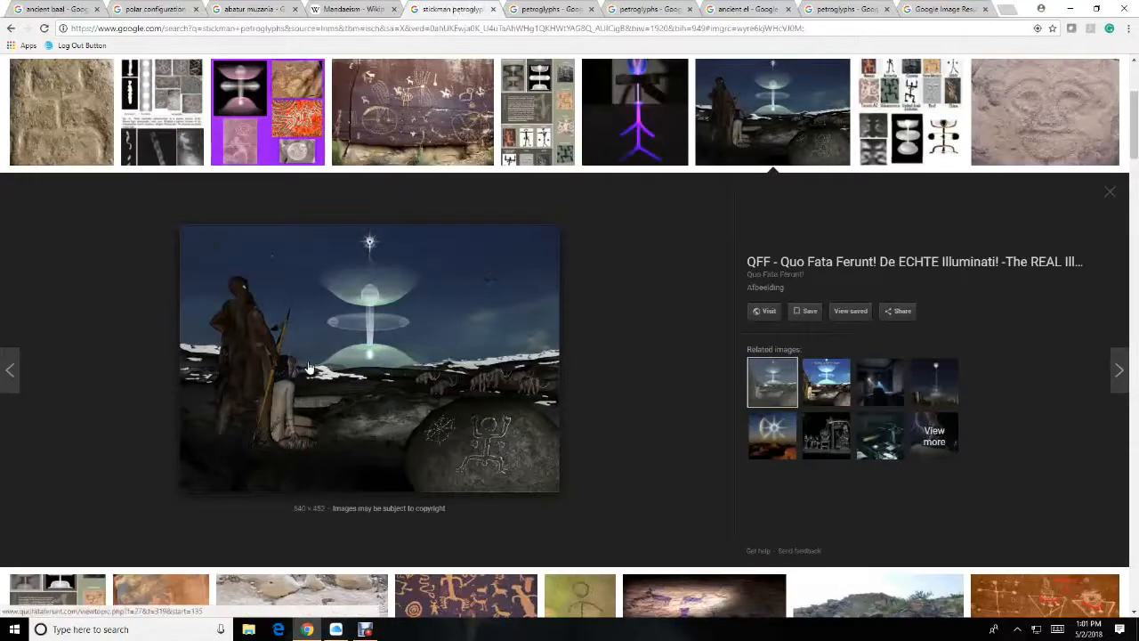
mouse_move(410, 270)
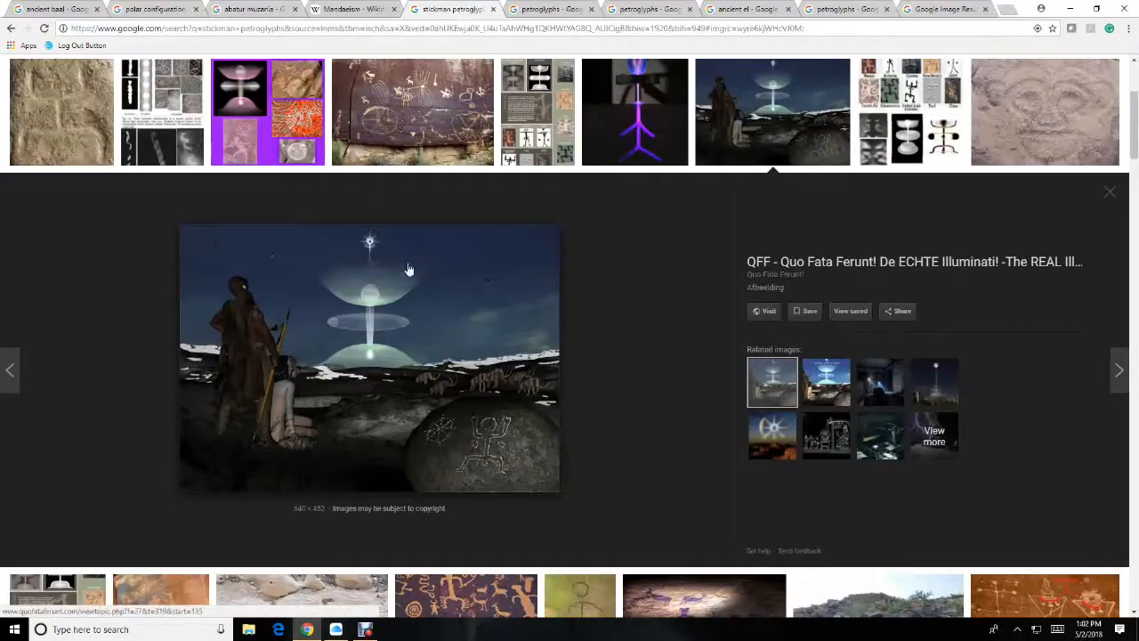
mouse_move(372, 351)
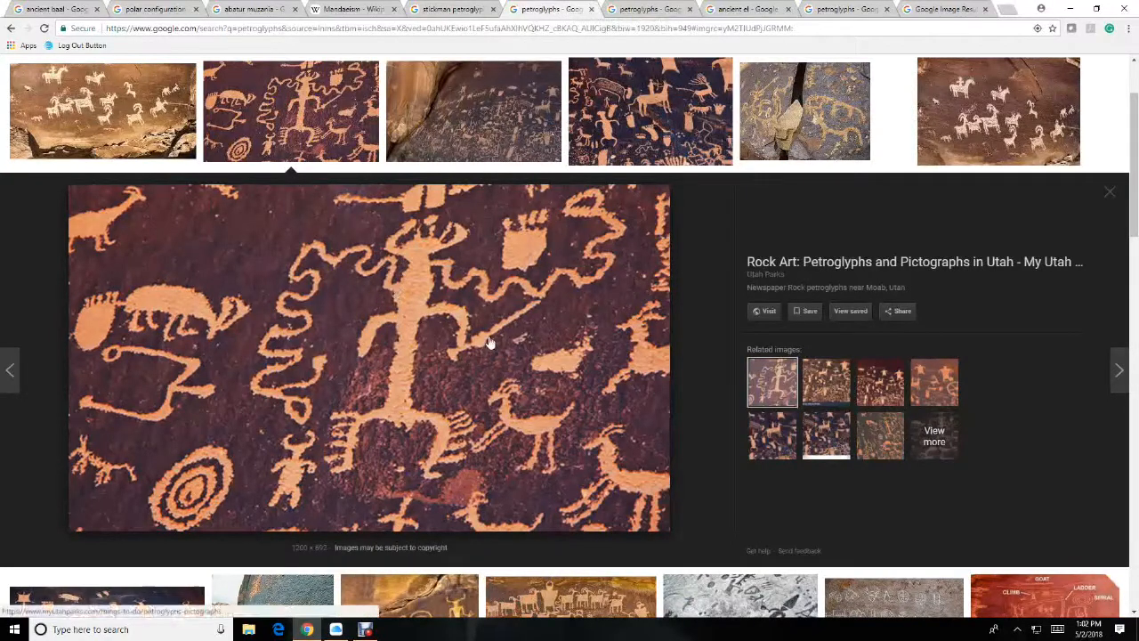
mouse_move(418, 392)
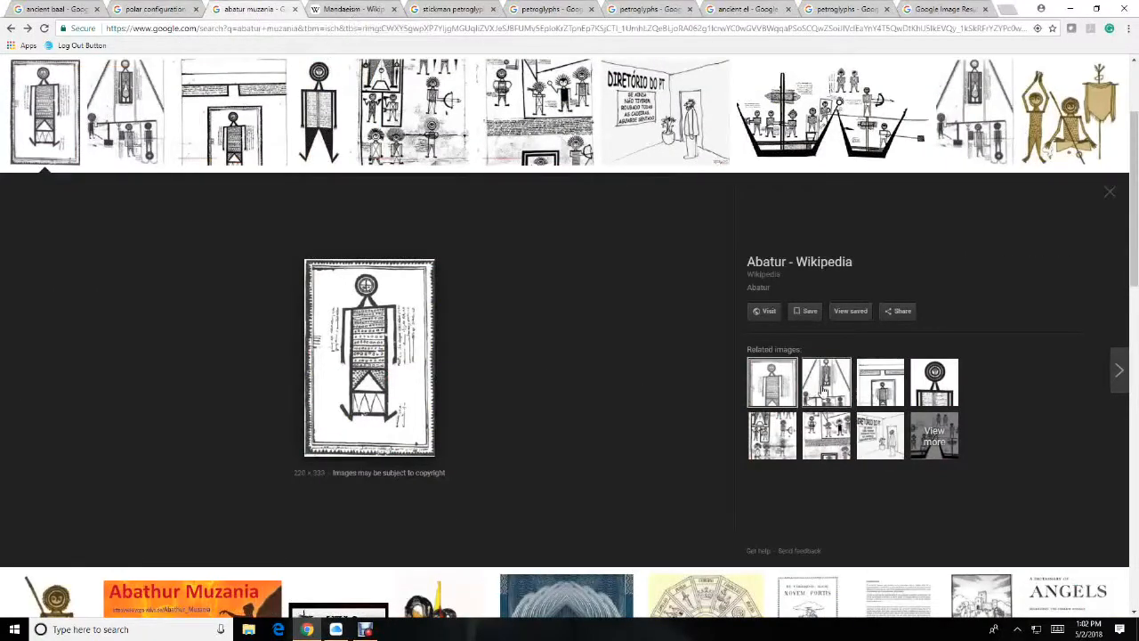
Preview the Diwan abarher Mandaic scroll image among the abatur muzania results
left_click(826, 381)
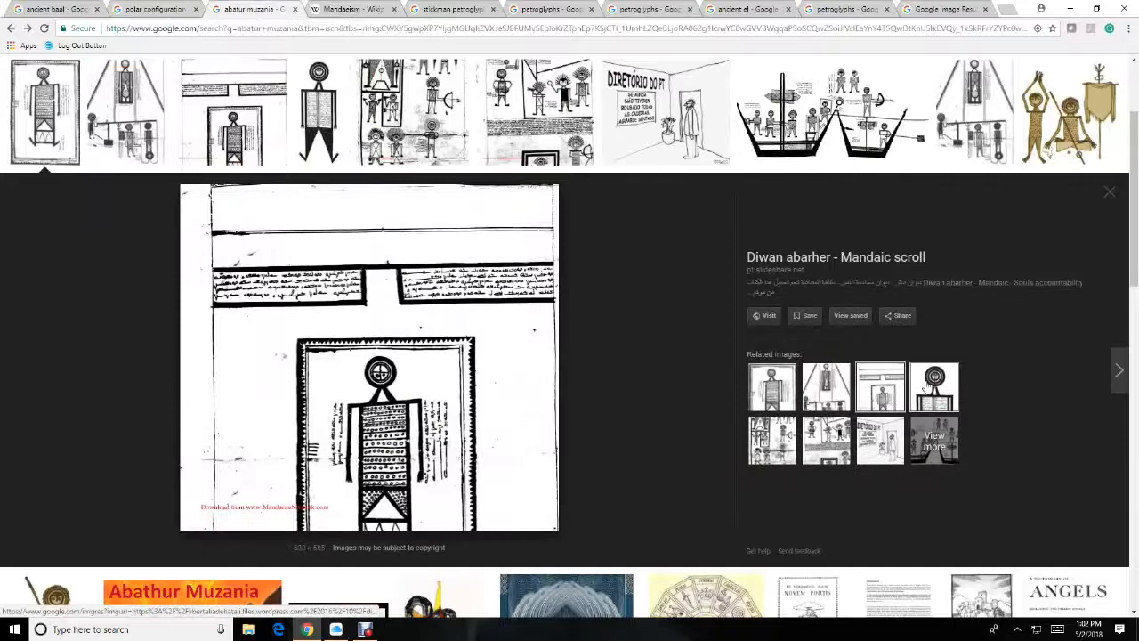
Preview the Antelope Hill petroglyphs photo from southwest Arizona
left_click(771, 445)
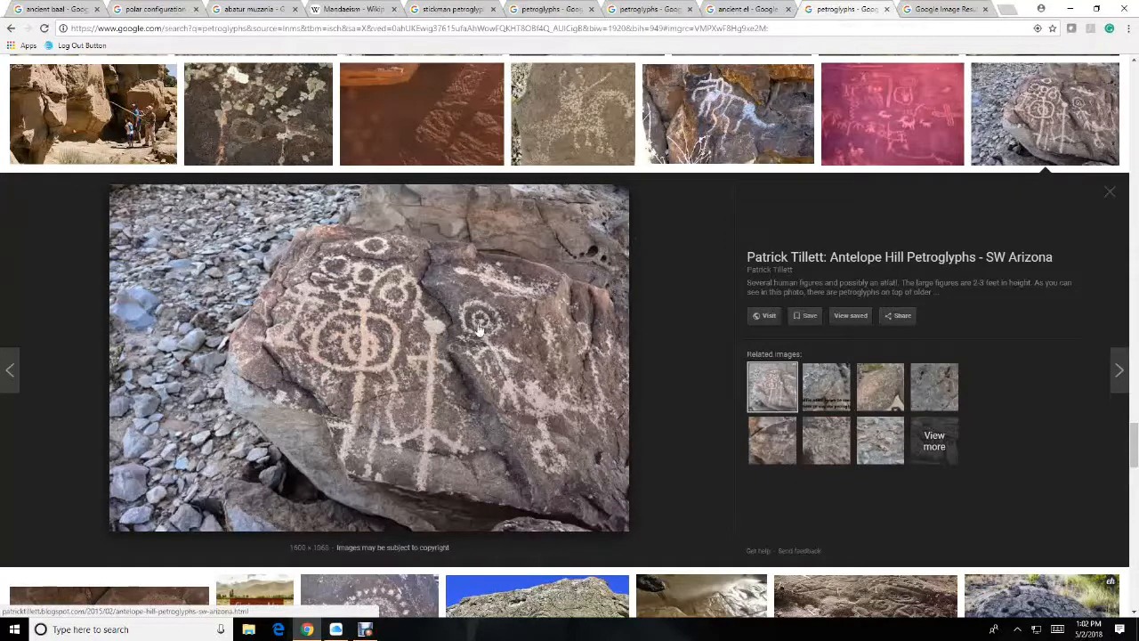
mouse_move(510, 390)
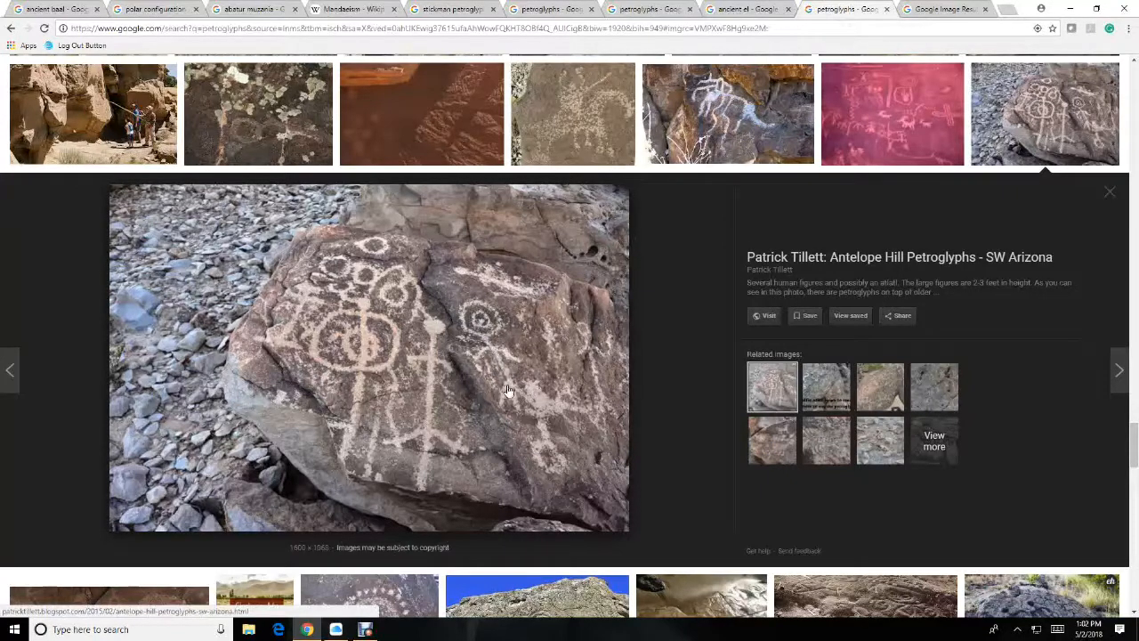
mouse_move(505, 356)
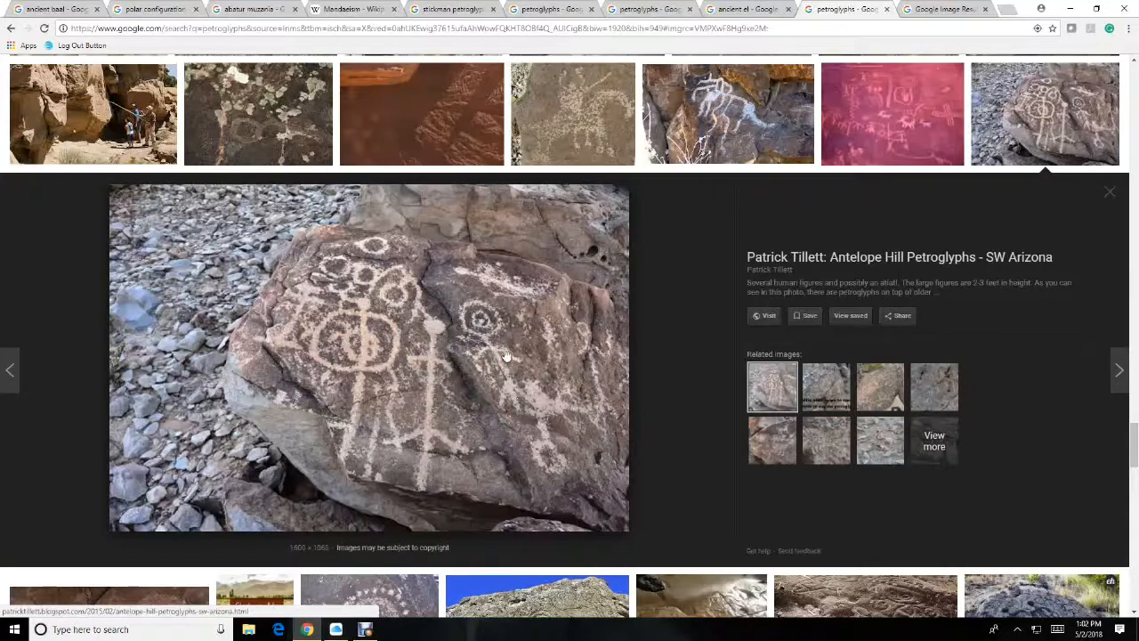
mouse_move(254, 10)
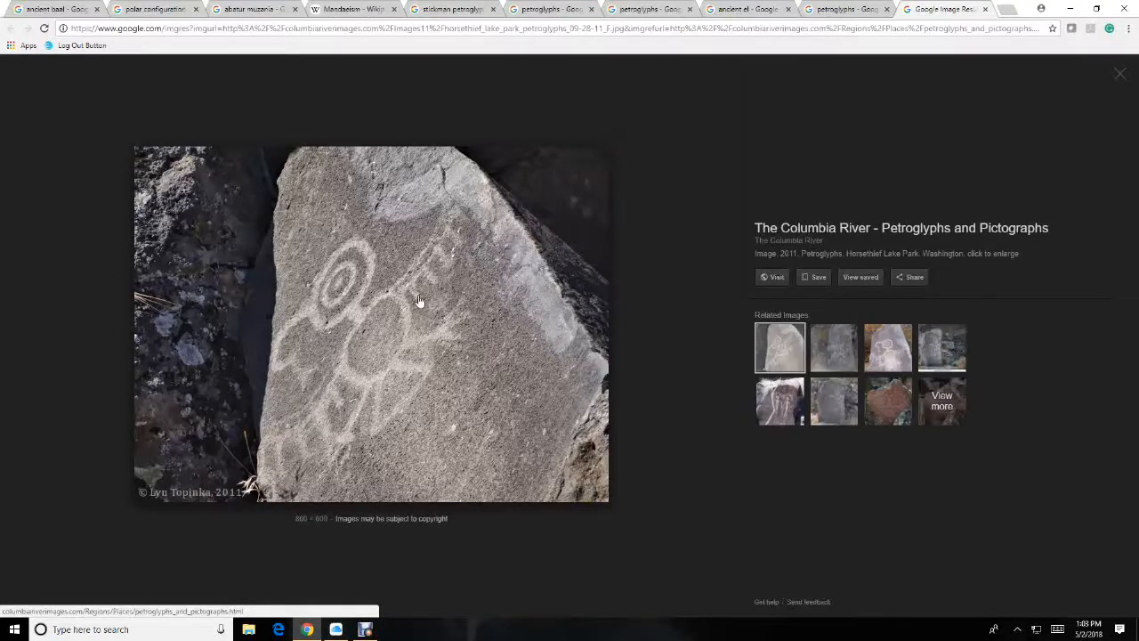
mouse_move(400, 363)
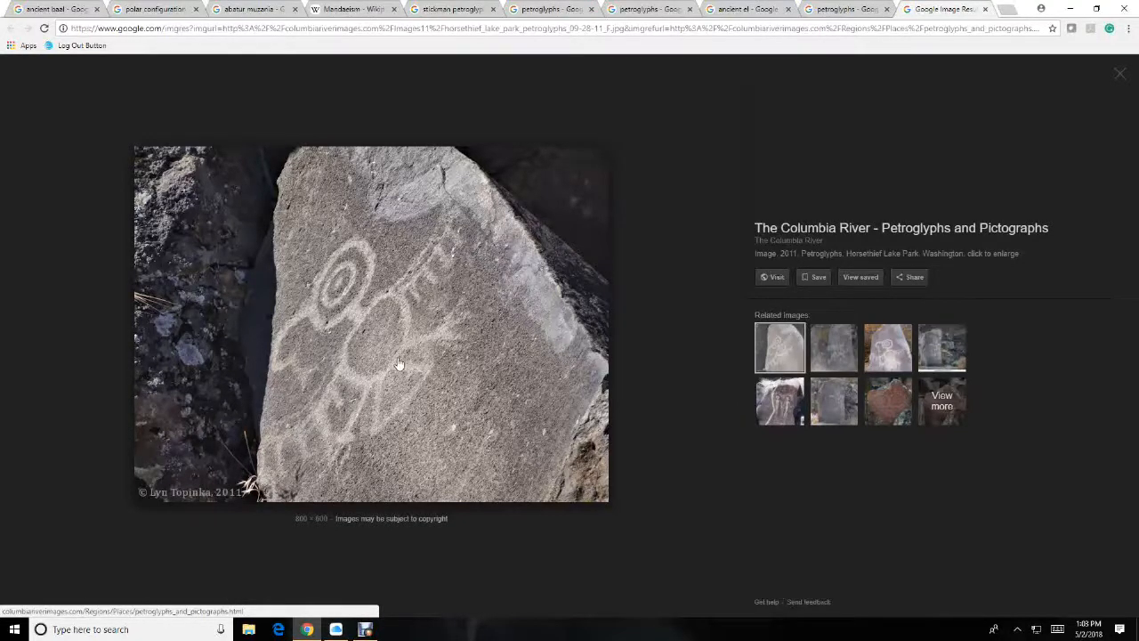
mouse_move(396, 321)
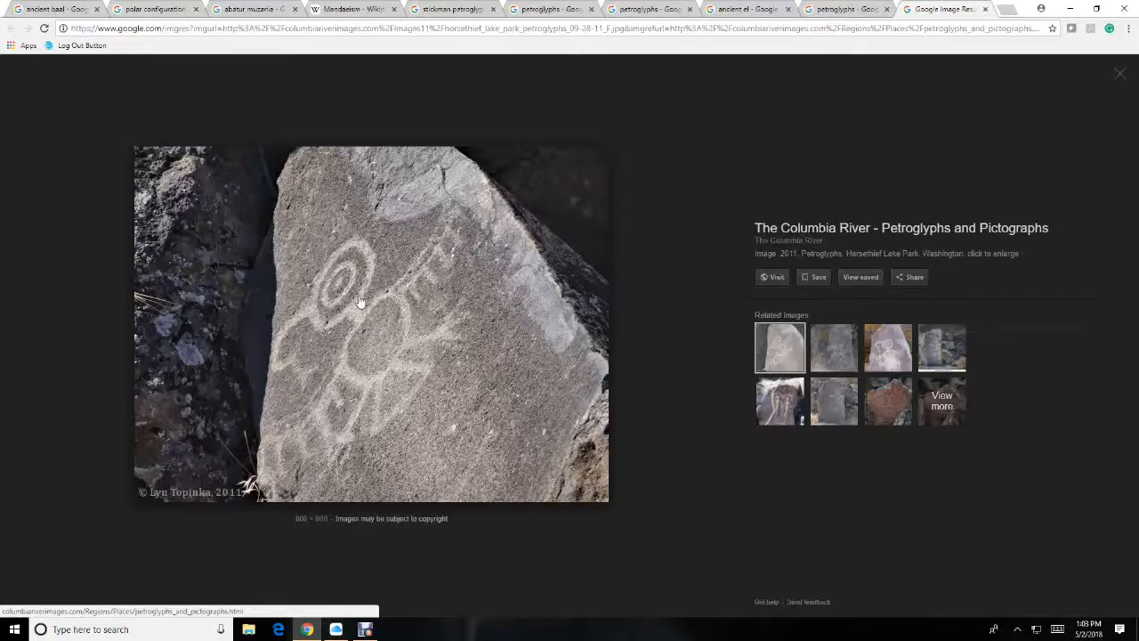
mouse_move(338, 271)
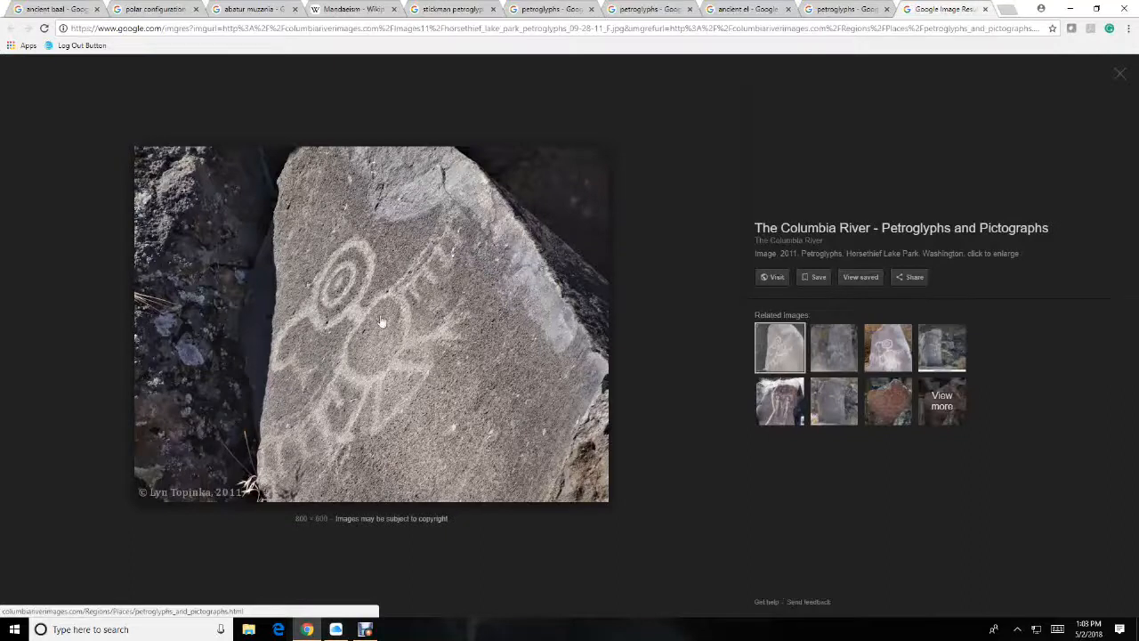
mouse_move(424, 364)
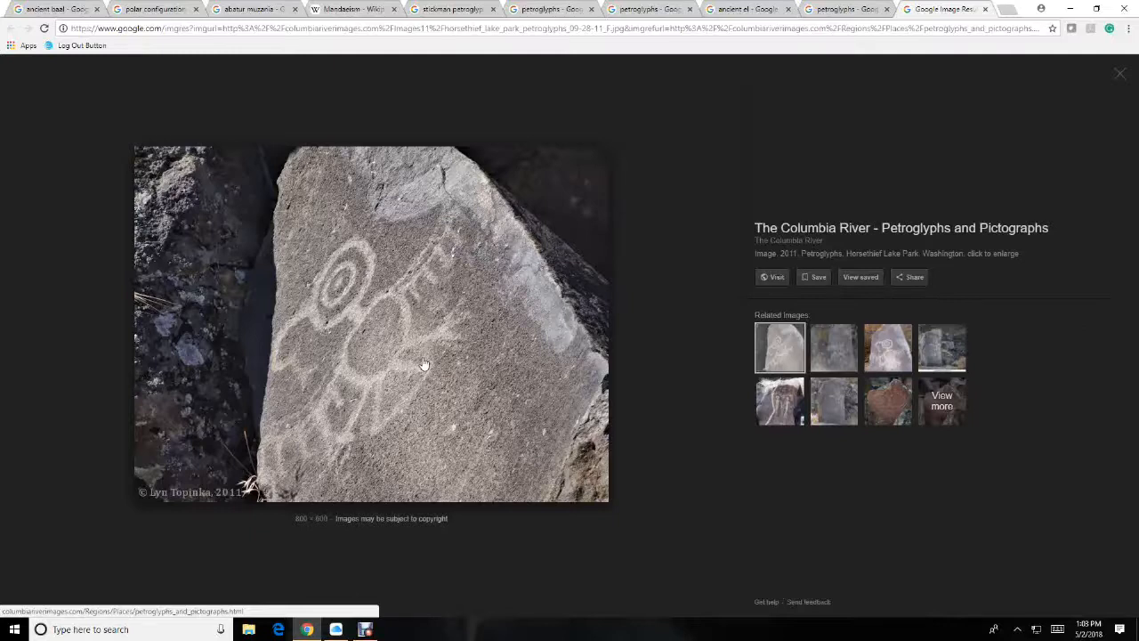
mouse_move(463, 216)
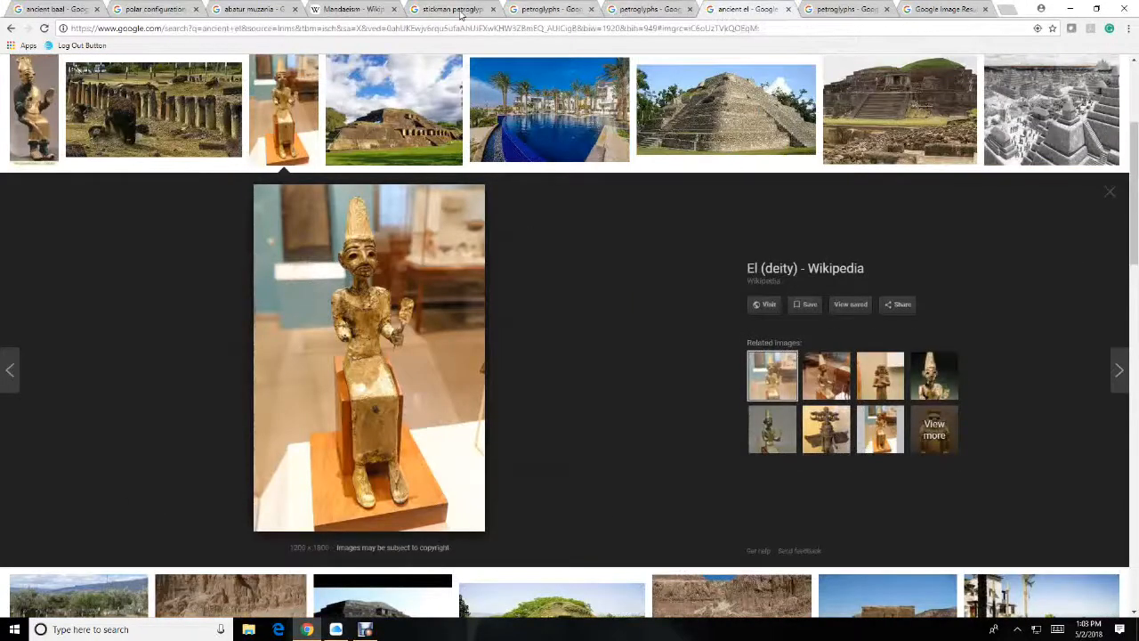
Return to the petroglyphs tab previewing Utah's Newspaper Rock rock art near Moab
left_click(548, 9)
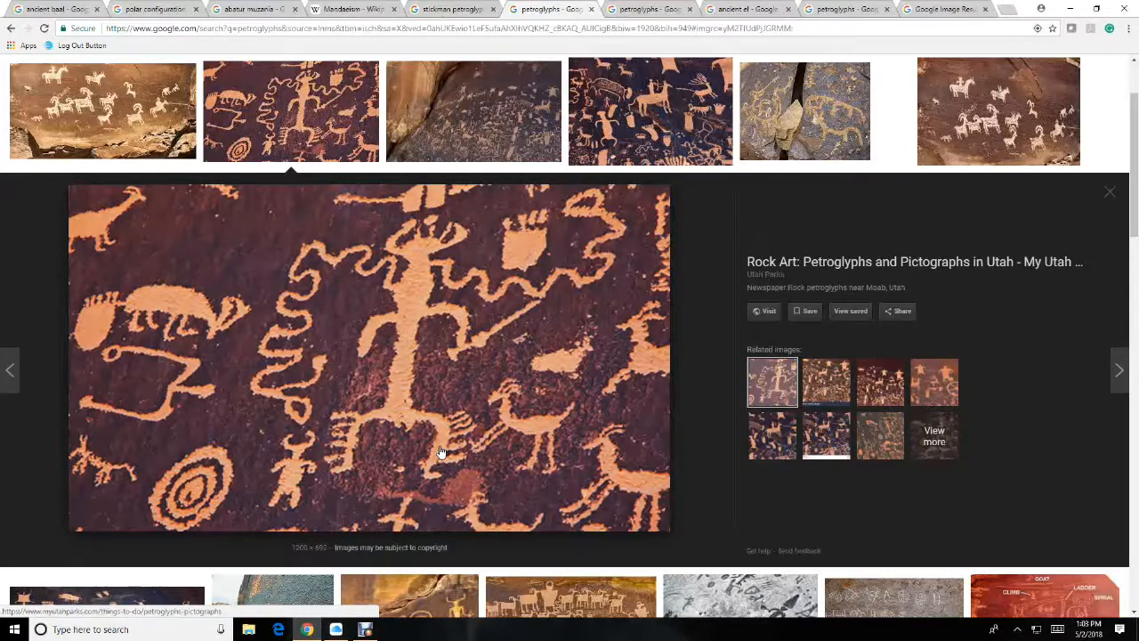
mouse_move(426, 428)
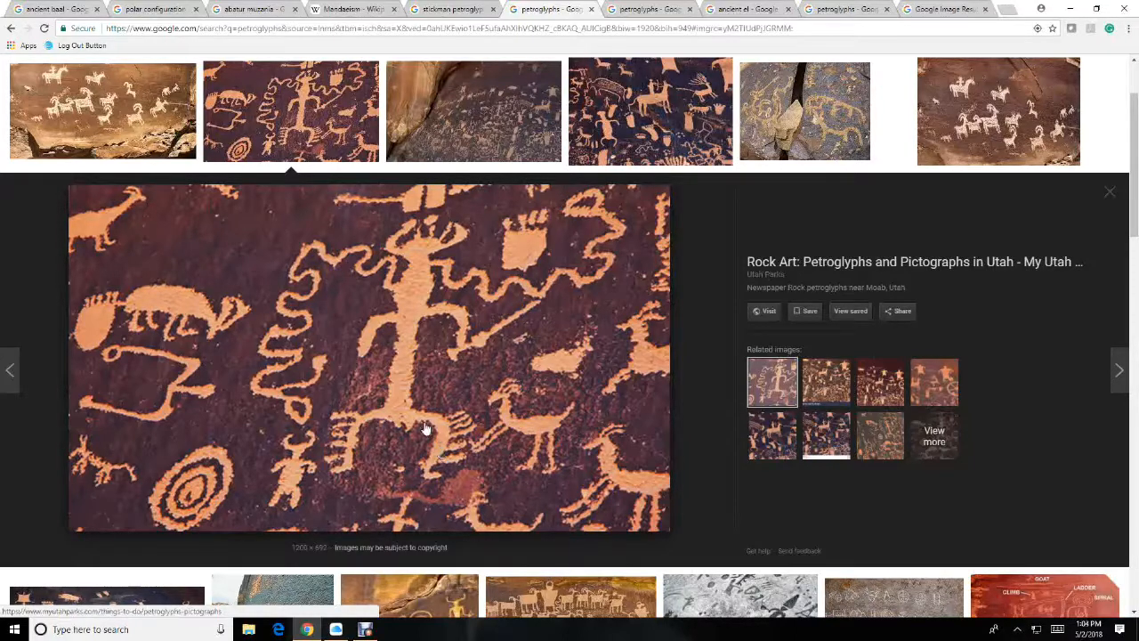
mouse_move(415, 274)
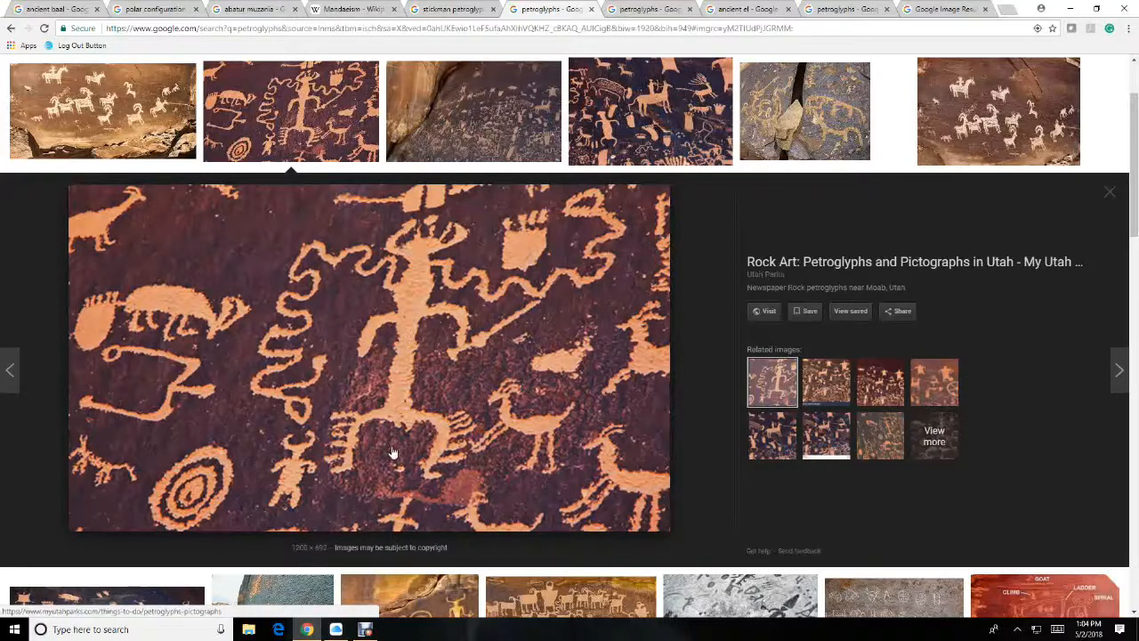
mouse_move(405, 345)
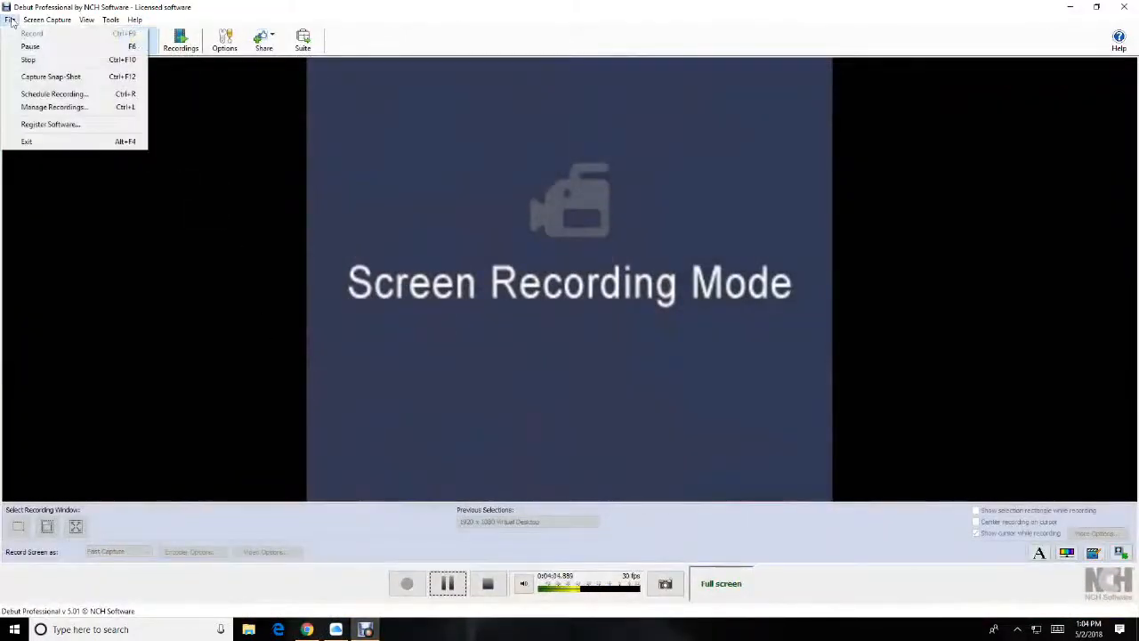
mouse_move(29, 60)
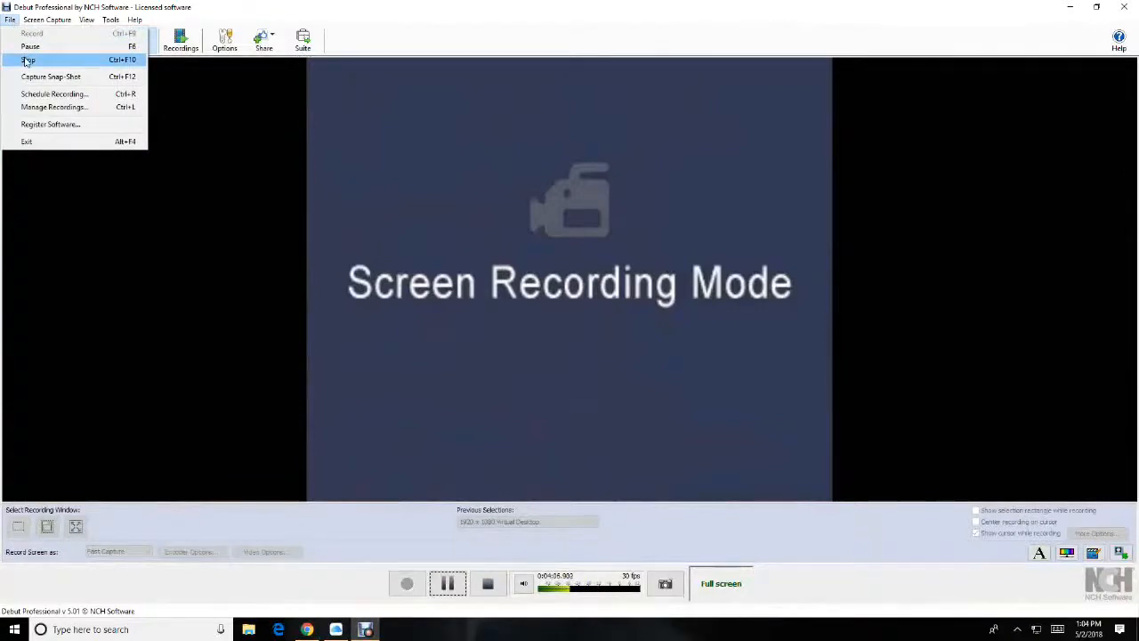